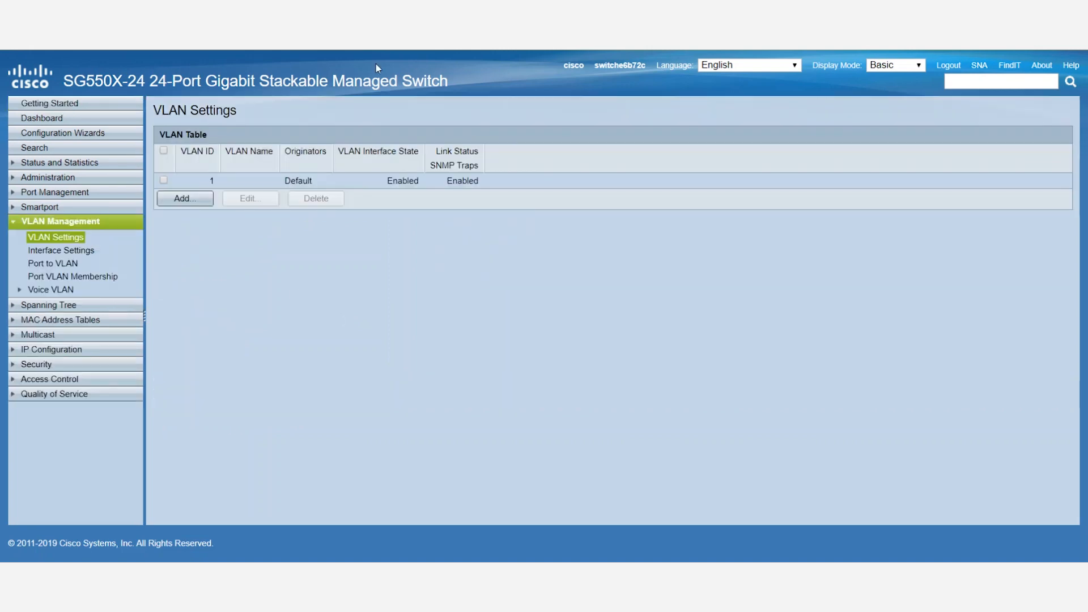
mouse_move(263, 404)
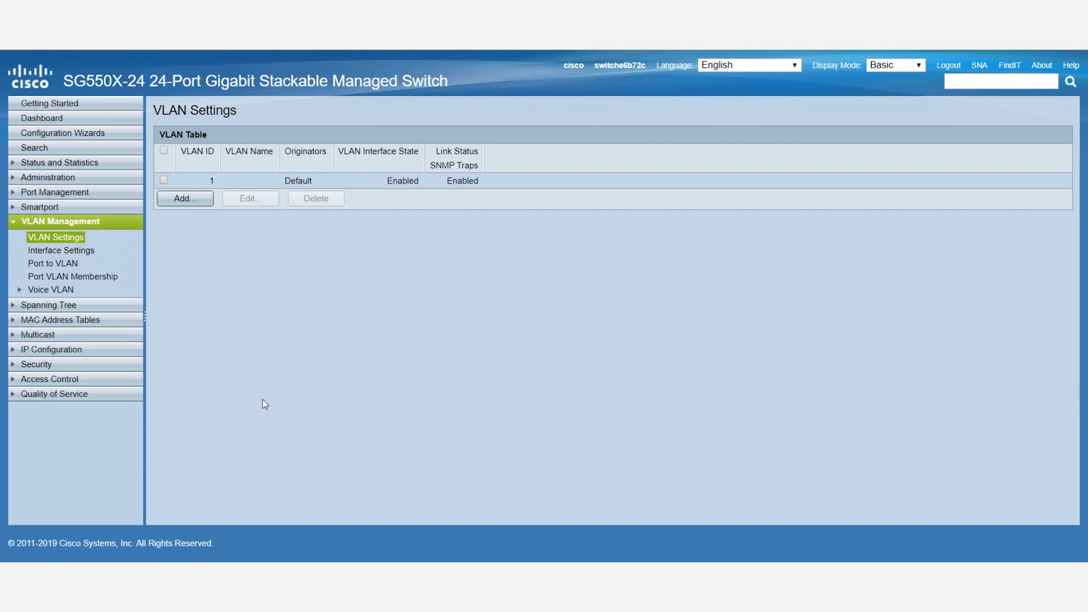
mouse_move(280, 339)
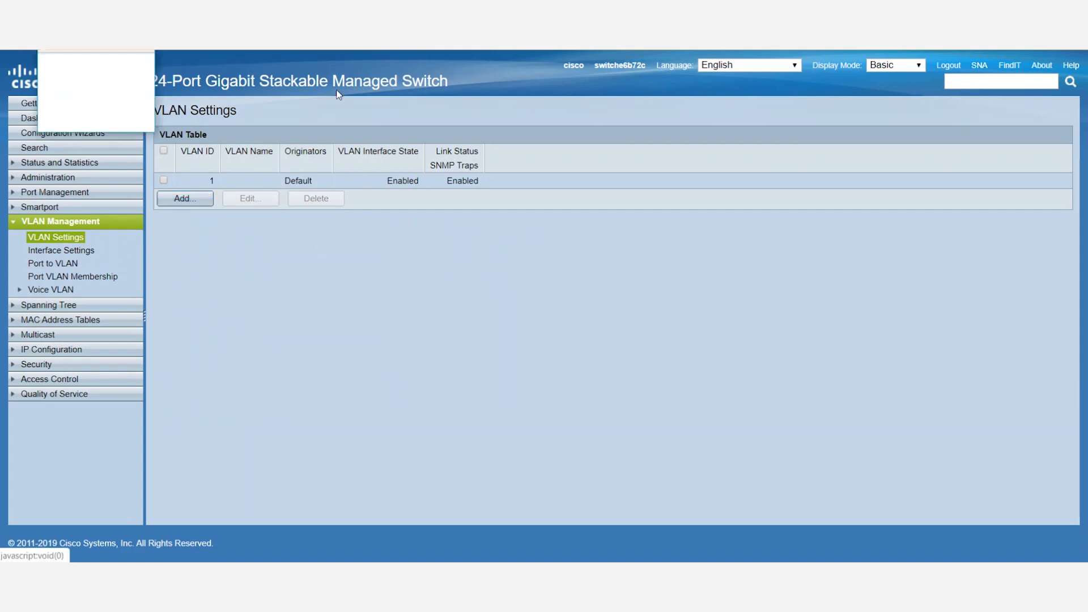
Add static VLAN ID 2 with the name 'test' and close the form
click(184, 198)
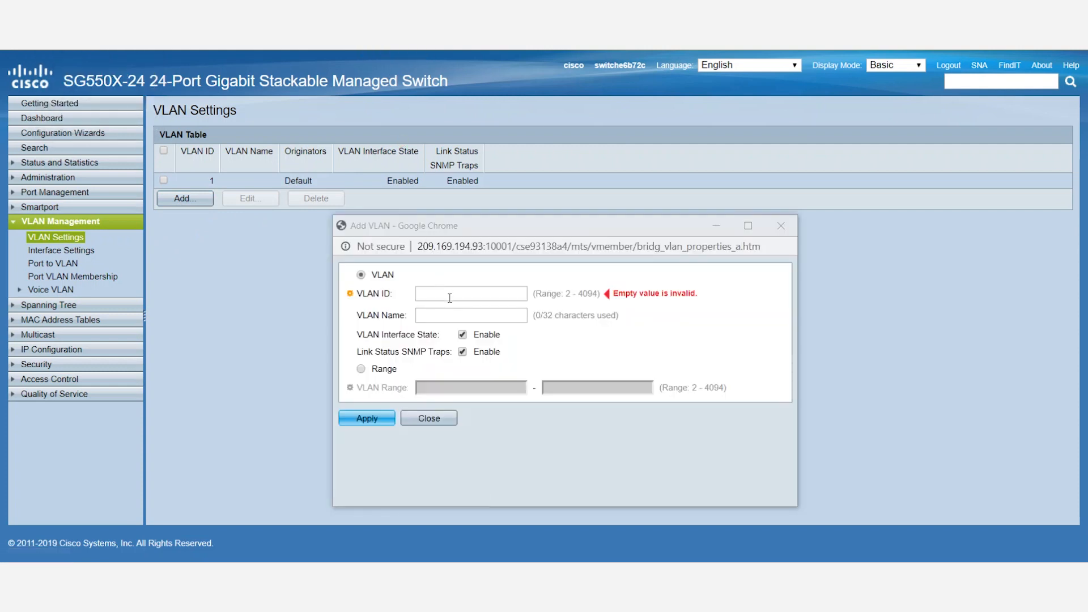
click(471, 293)
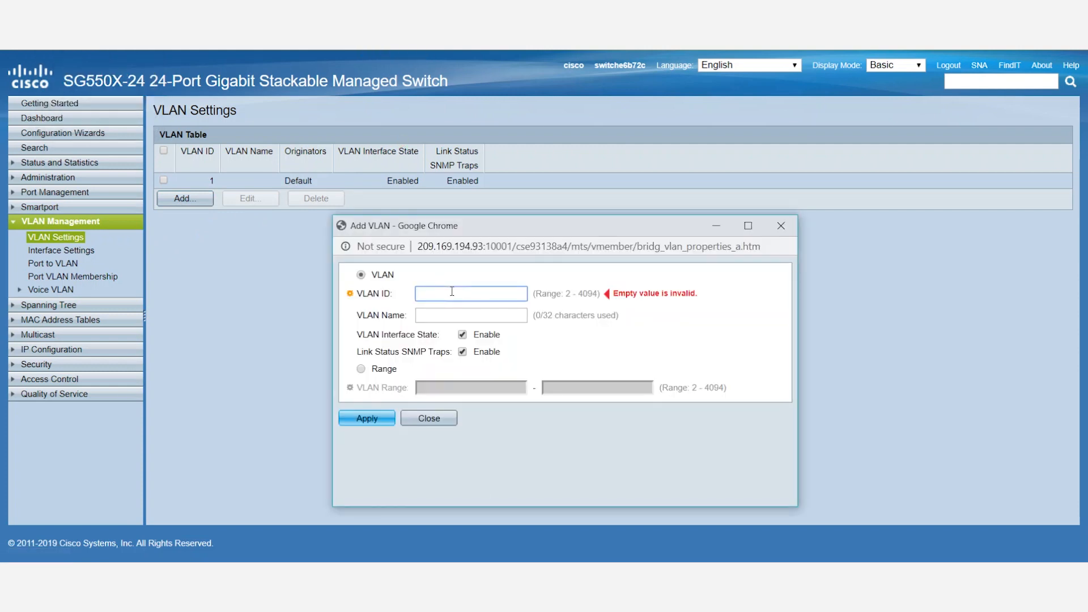
text(2)
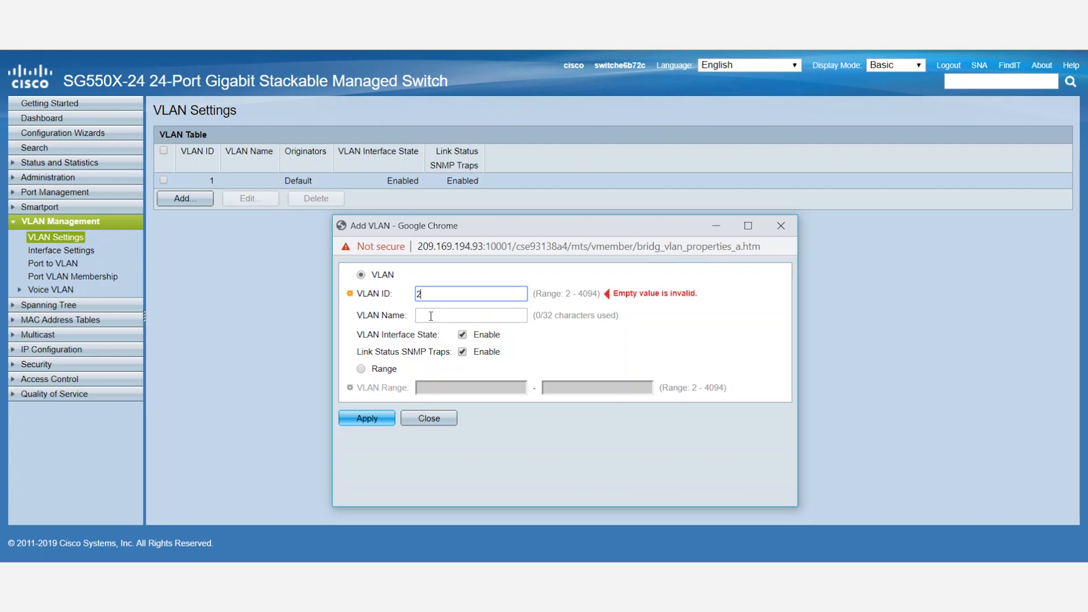
text(test)
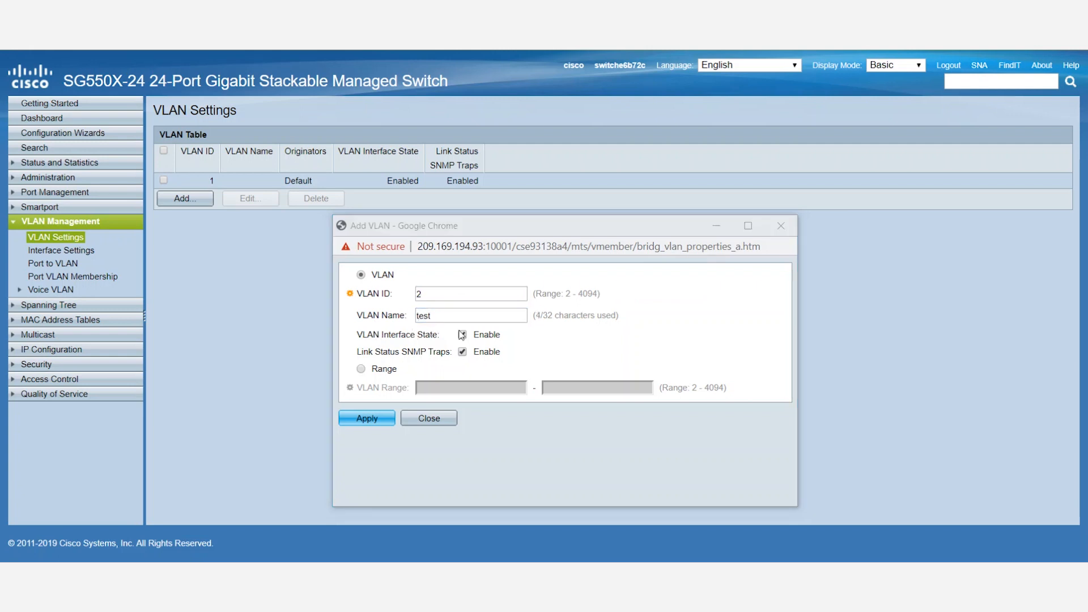
click(462, 334)
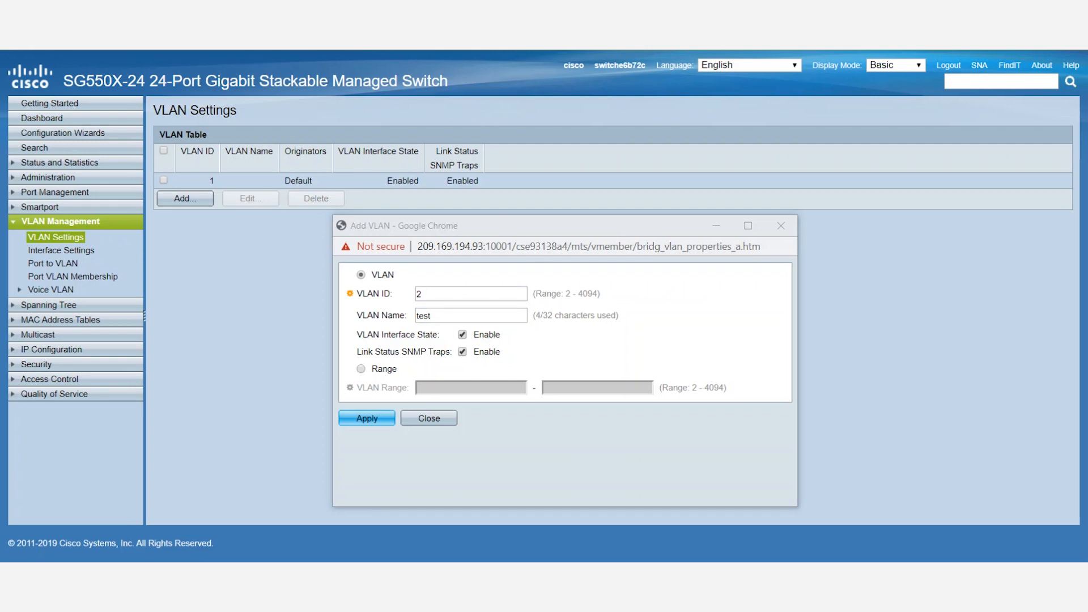
click(367, 418)
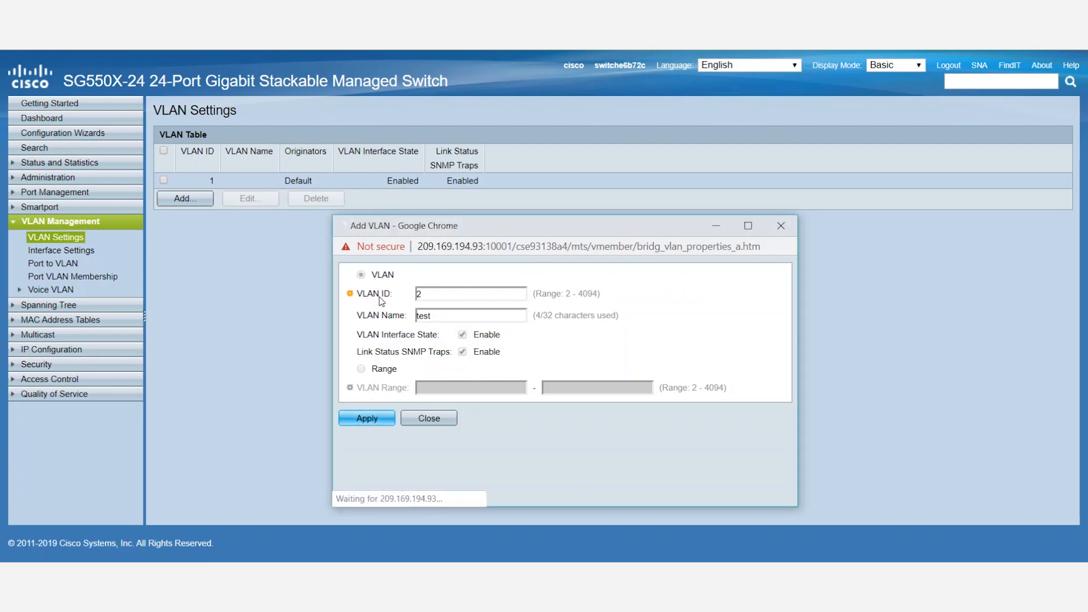
click(366, 418)
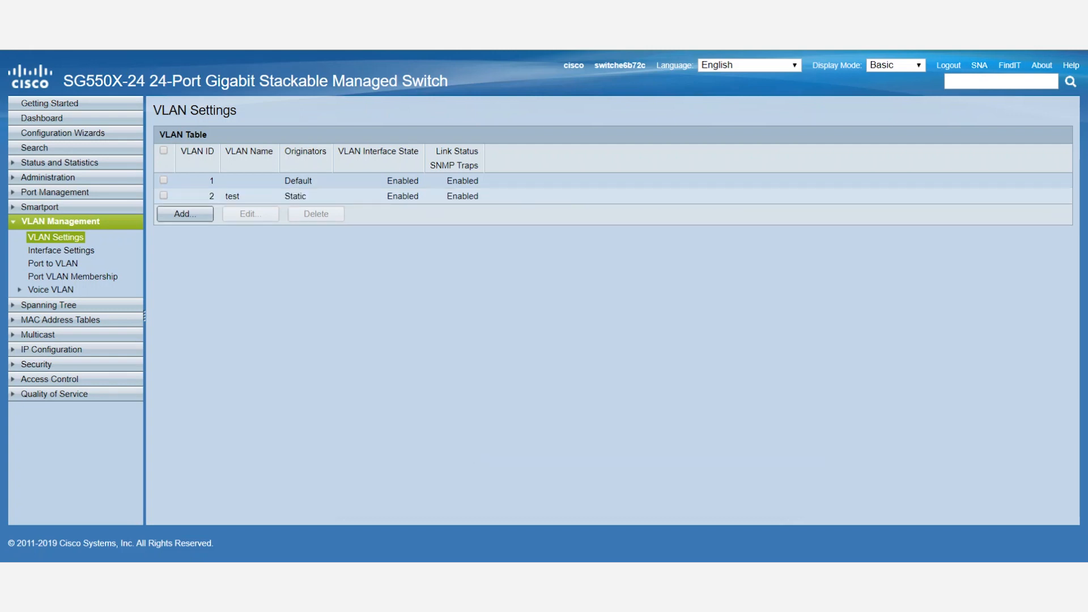
mouse_move(83, 286)
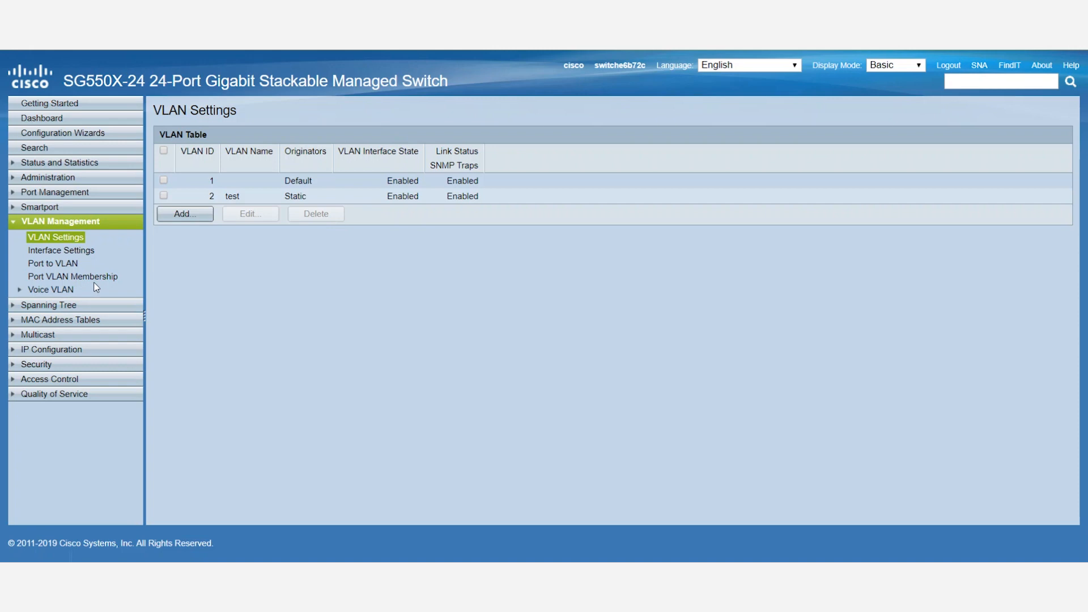
Show the Port VLAN Membership table and scroll down through the port list
click(72, 276)
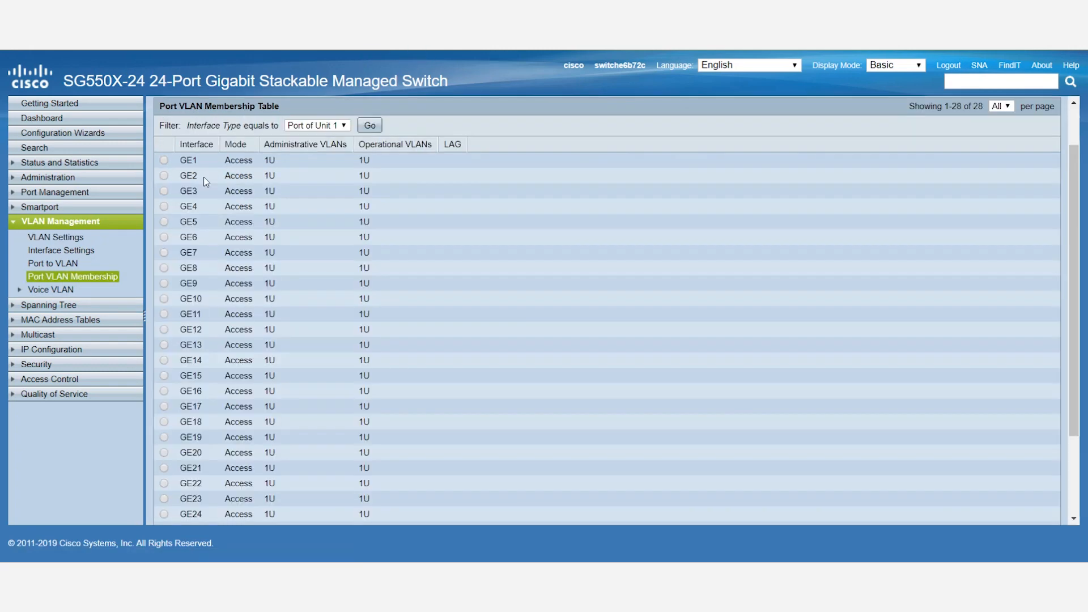
mouse_move(235, 177)
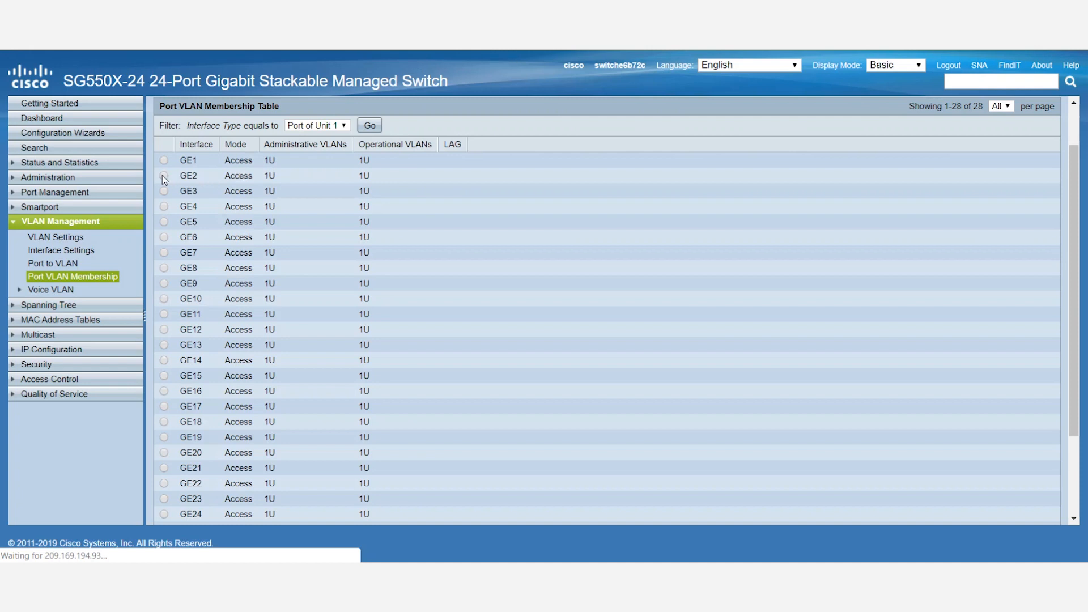
scroll(down, 3)
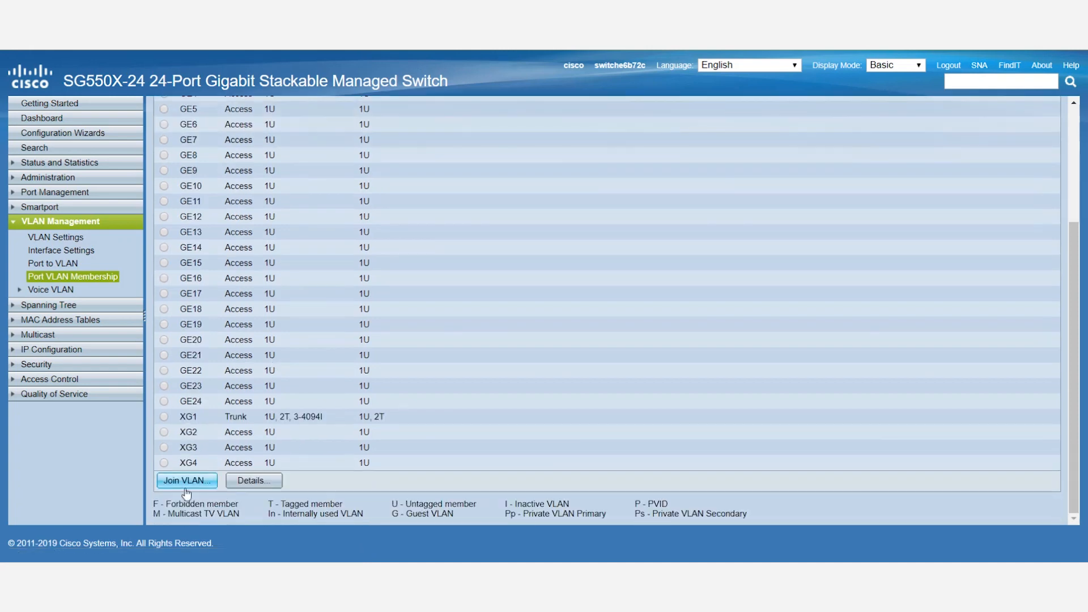
Set GE2's access VLAN ID to 2 through Join VLAN and apply
click(185, 480)
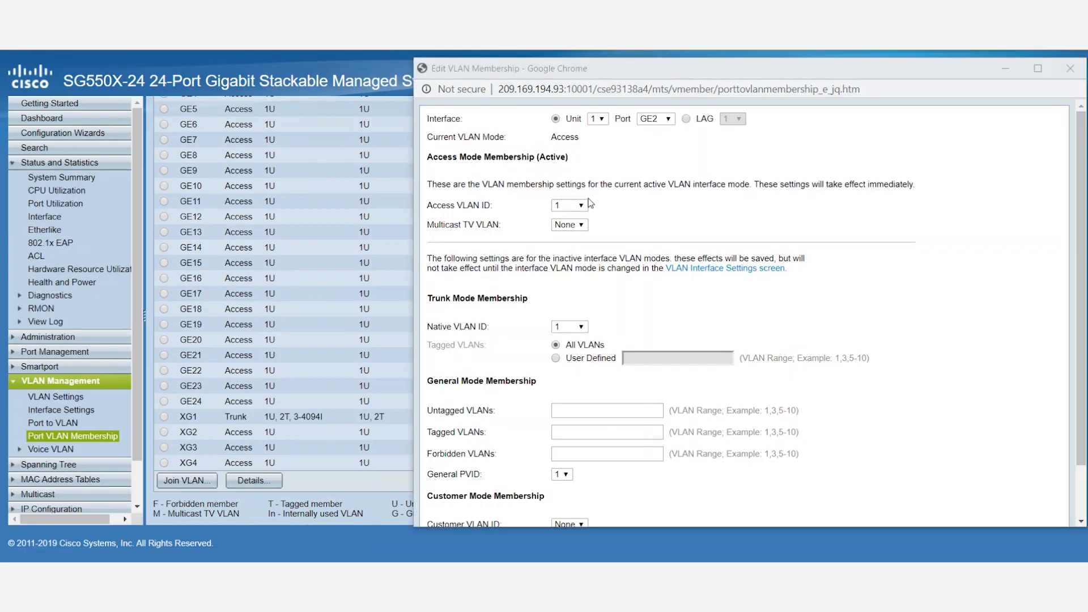
click(568, 204)
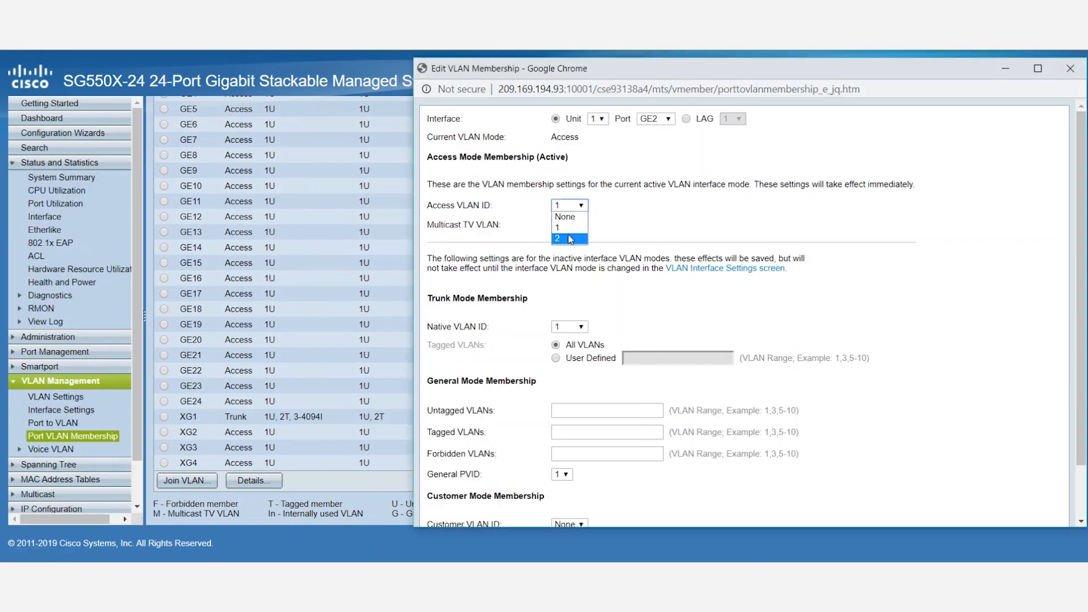
click(563, 238)
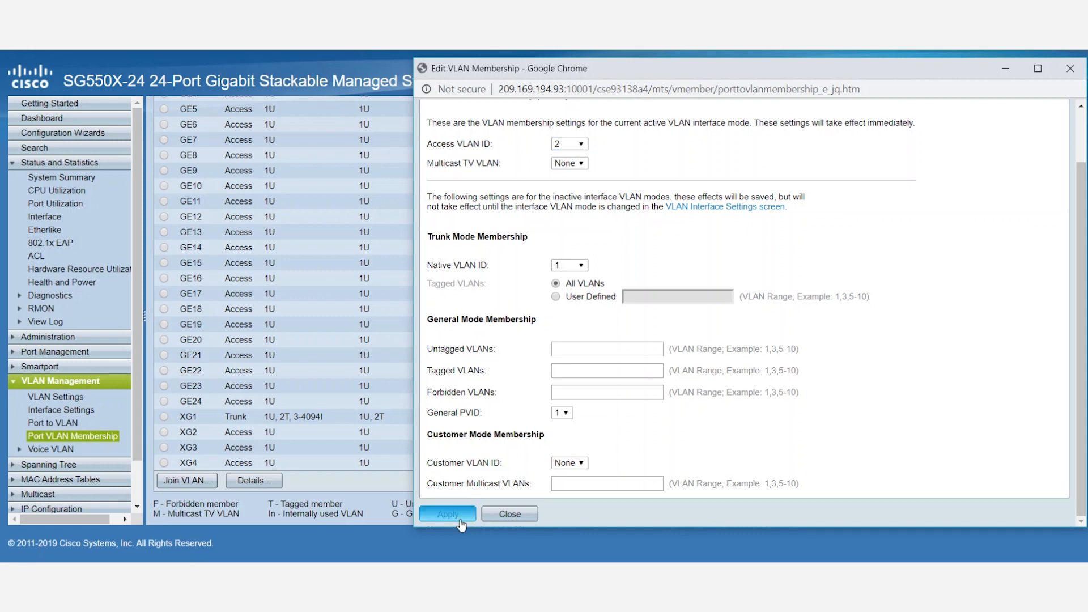
click(447, 514)
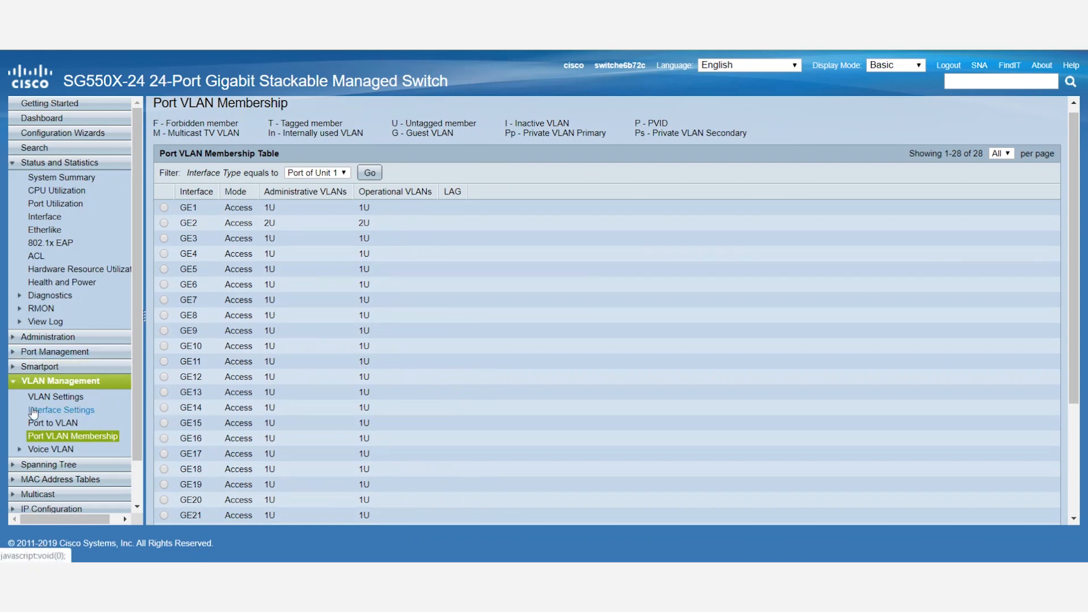
mouse_move(78, 415)
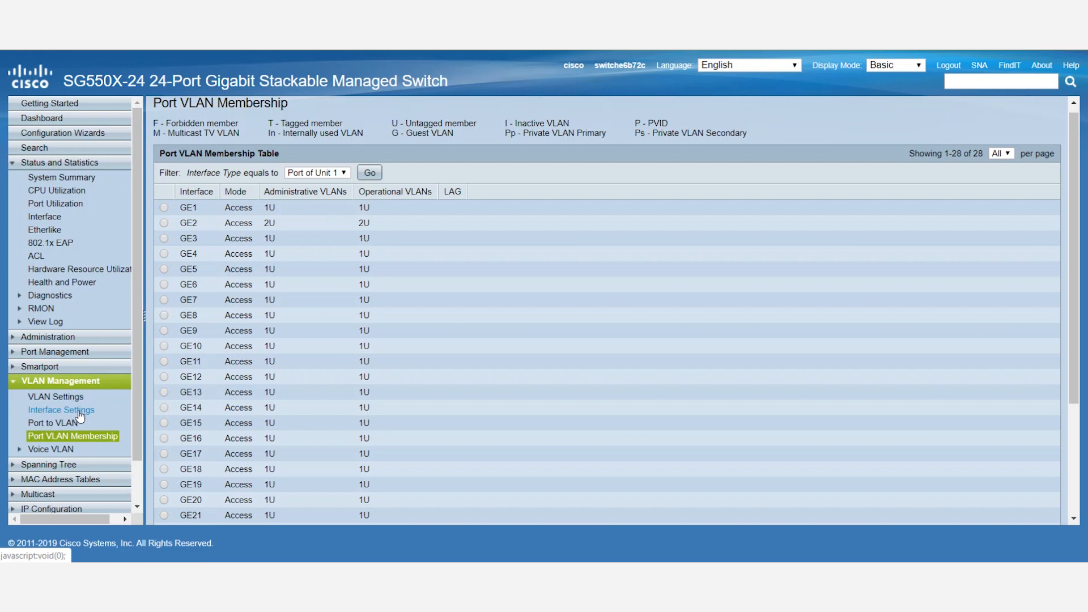
Select port GE3 in Interface Settings and edit its VLAN mode
click(61, 410)
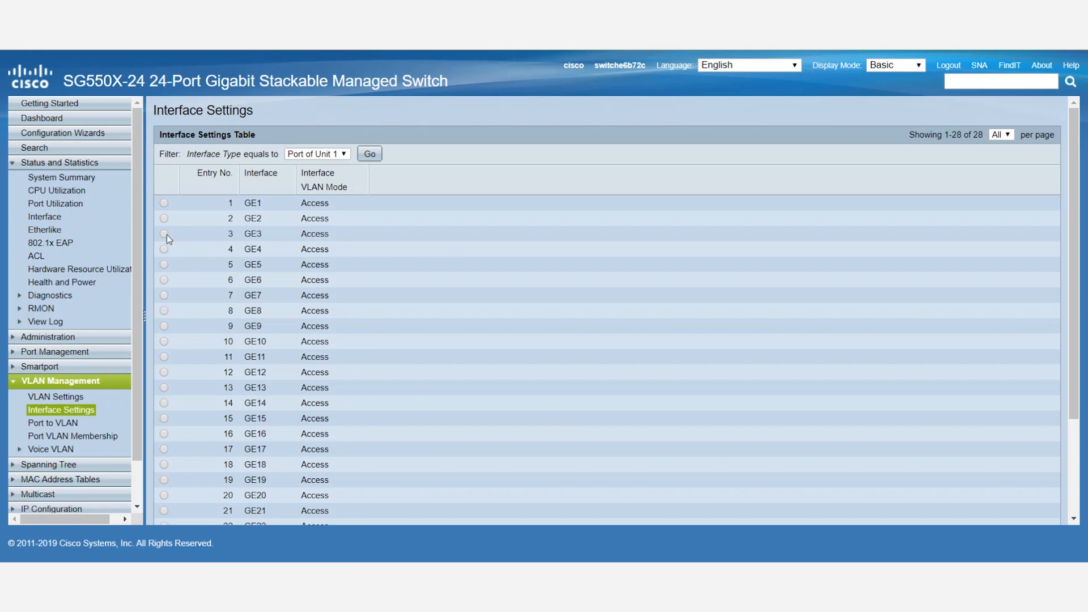
click(163, 233)
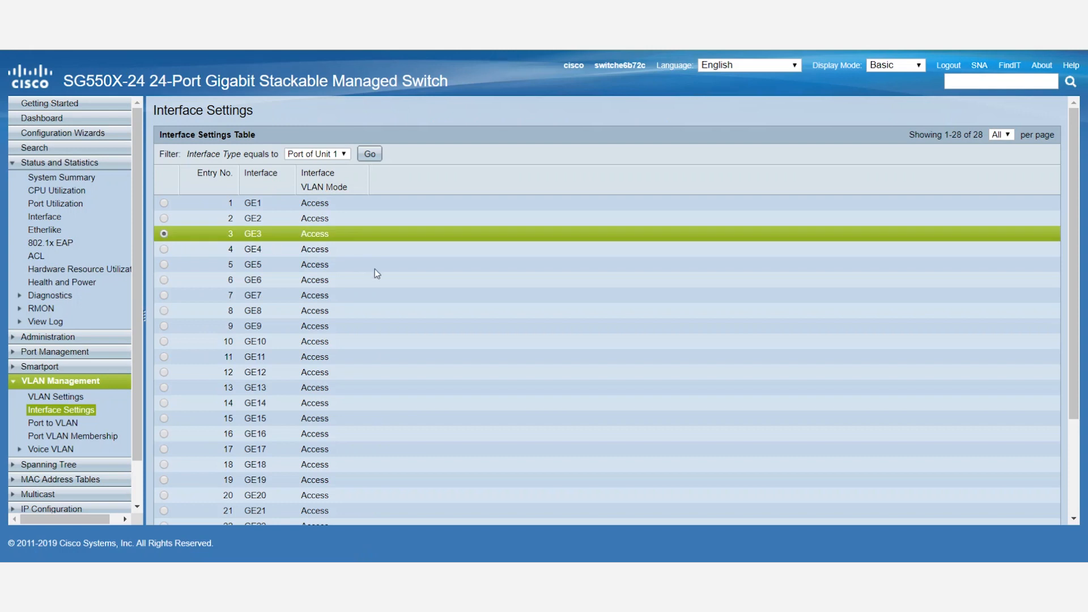
scroll(down, 3)
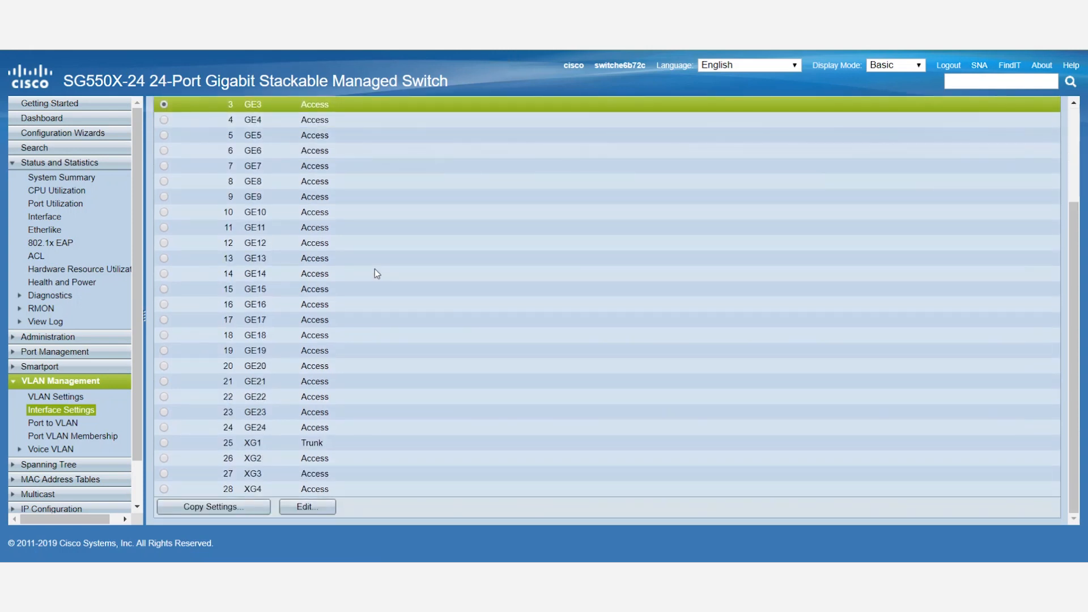
click(306, 506)
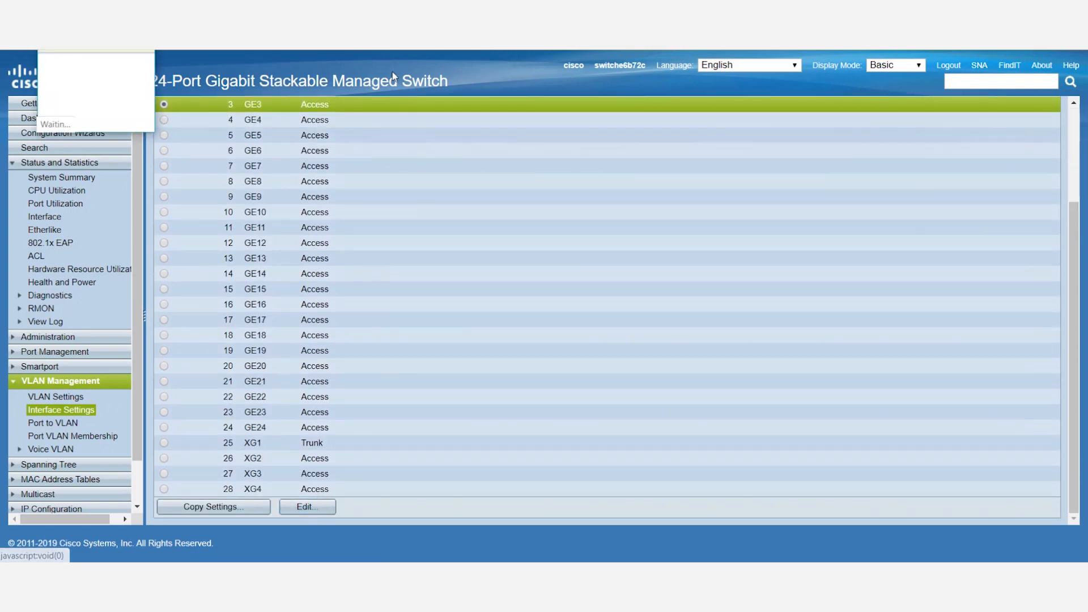
Set GE3's interface VLAN mode to Trunk and apply
click(306, 507)
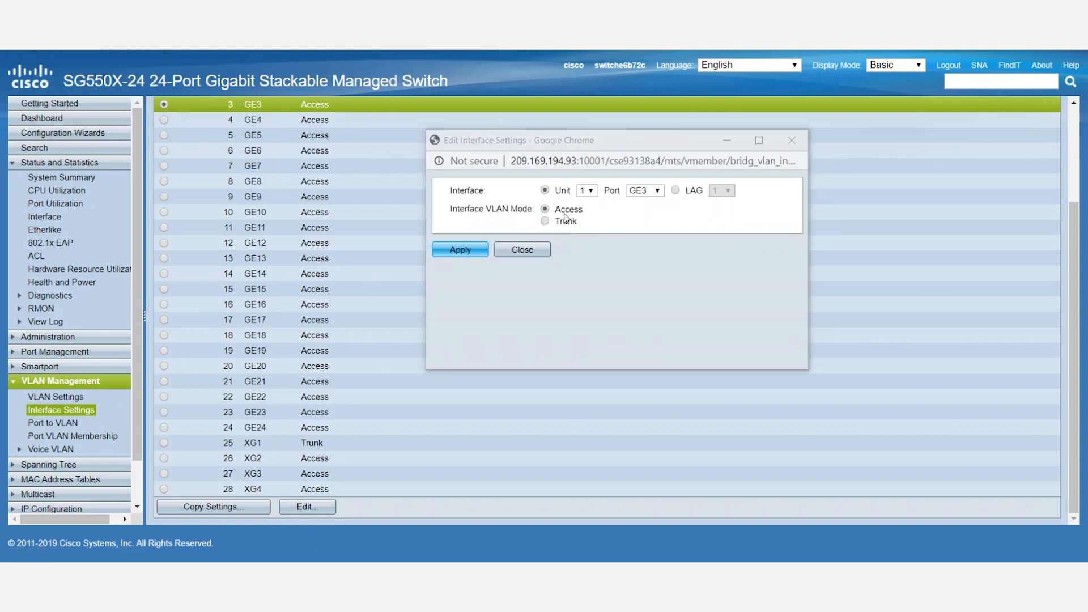
click(545, 221)
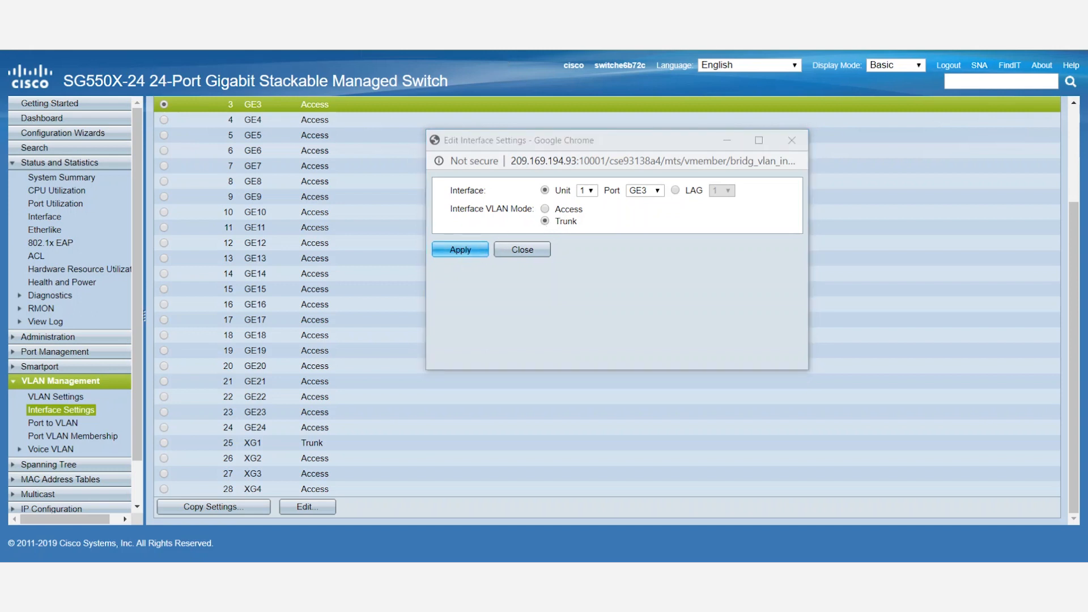
click(459, 250)
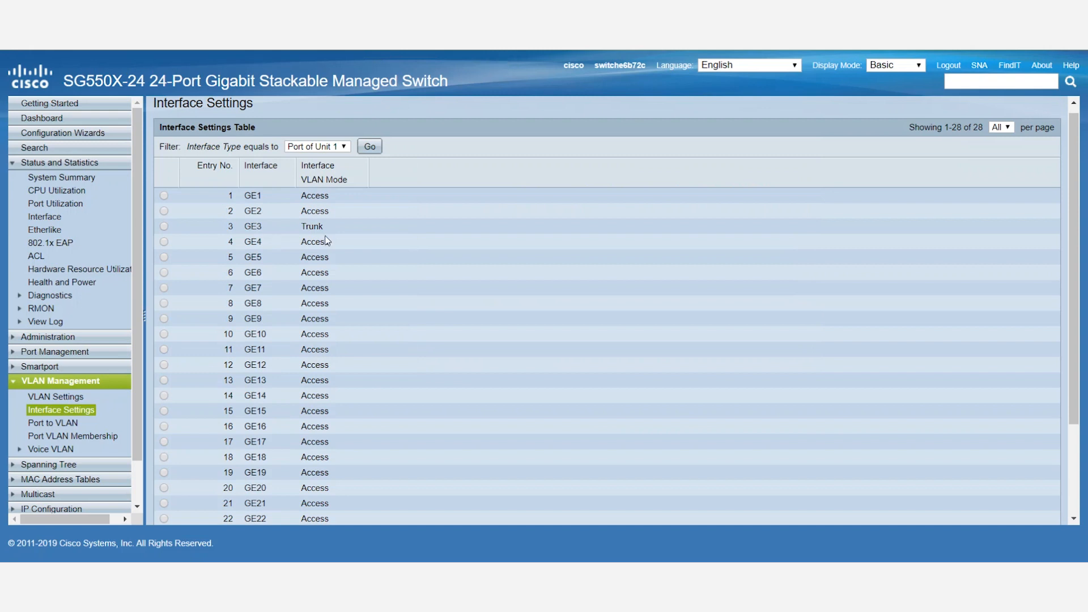
mouse_move(73, 436)
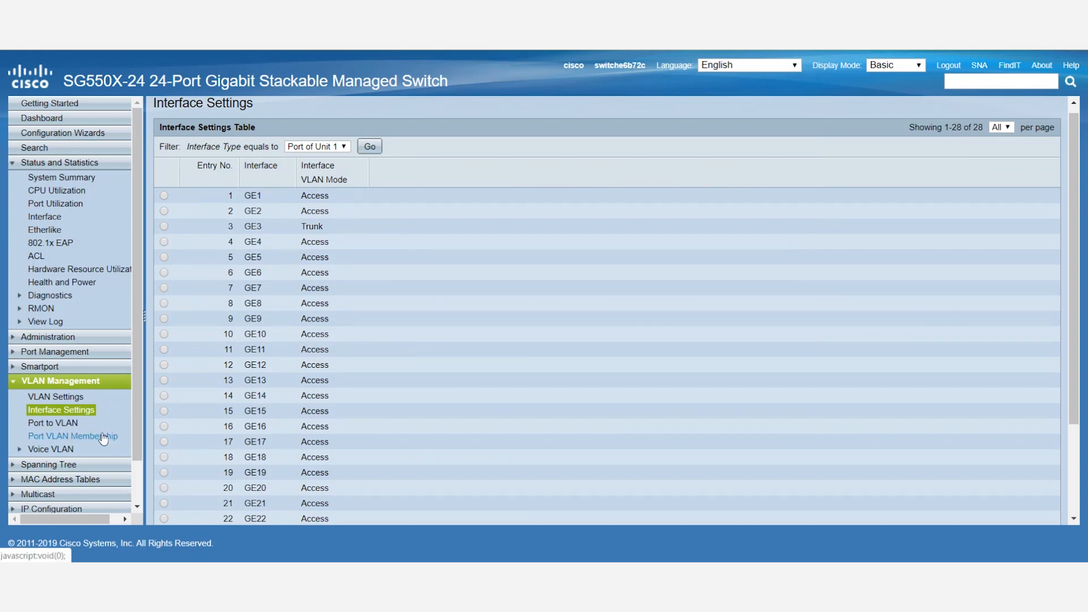
Review Port VLAN Membership, confirming GE3 as Trunk with VLANs 1U and 2T
click(72, 436)
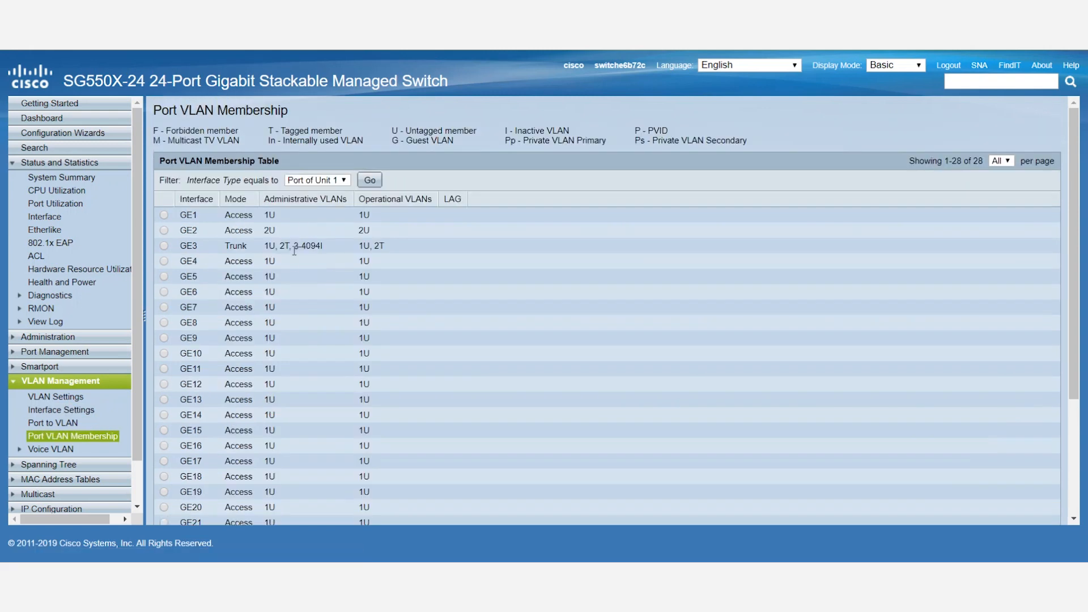
mouse_move(287, 284)
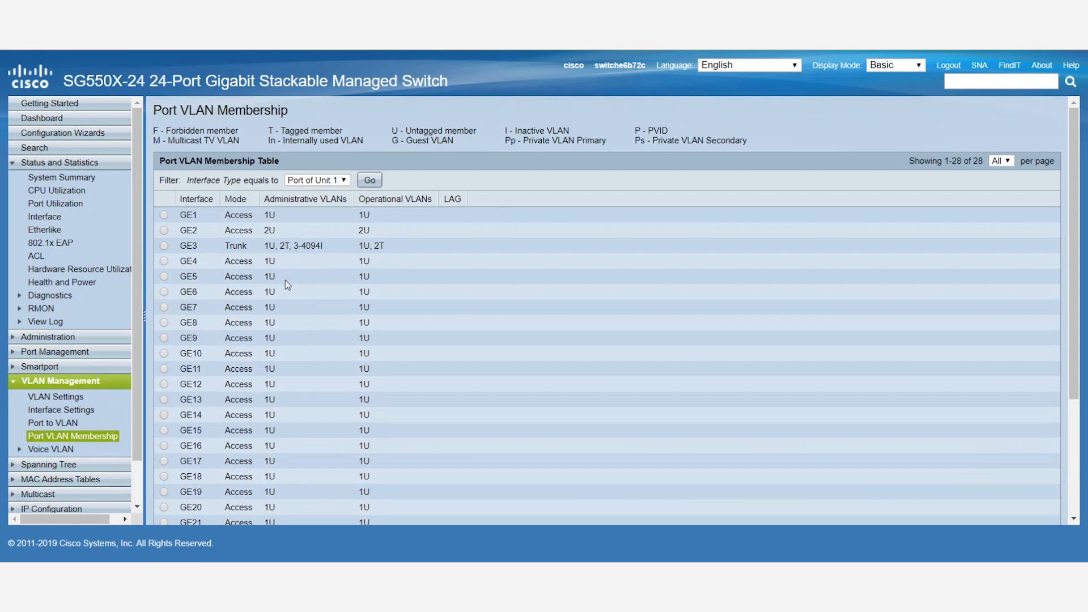
mouse_move(297, 316)
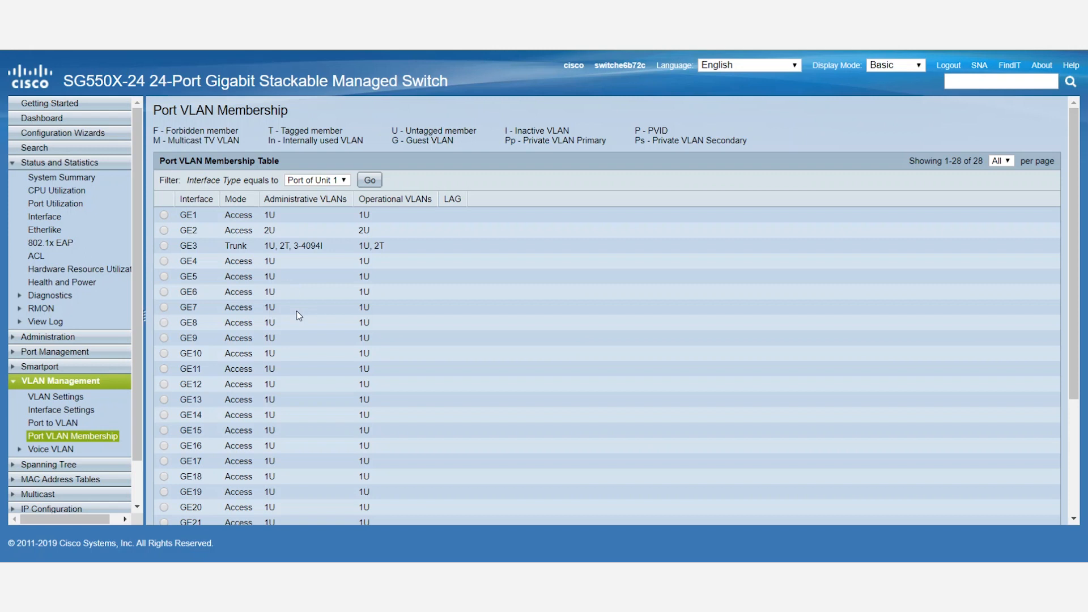